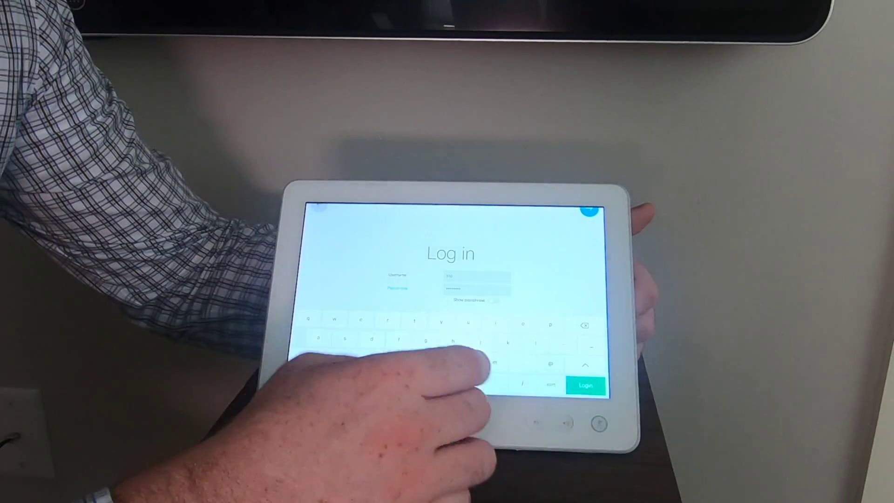
# Submit the entered admin username and password to start credential verification.
pyautogui.click(586, 384)
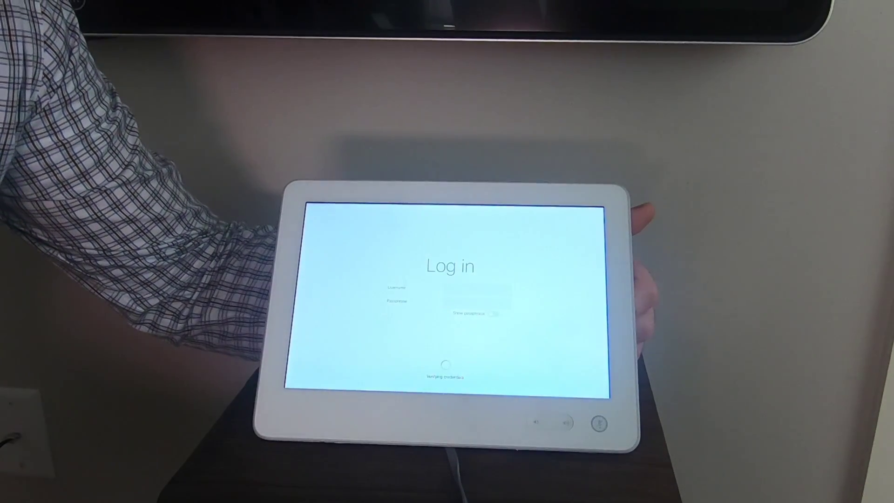